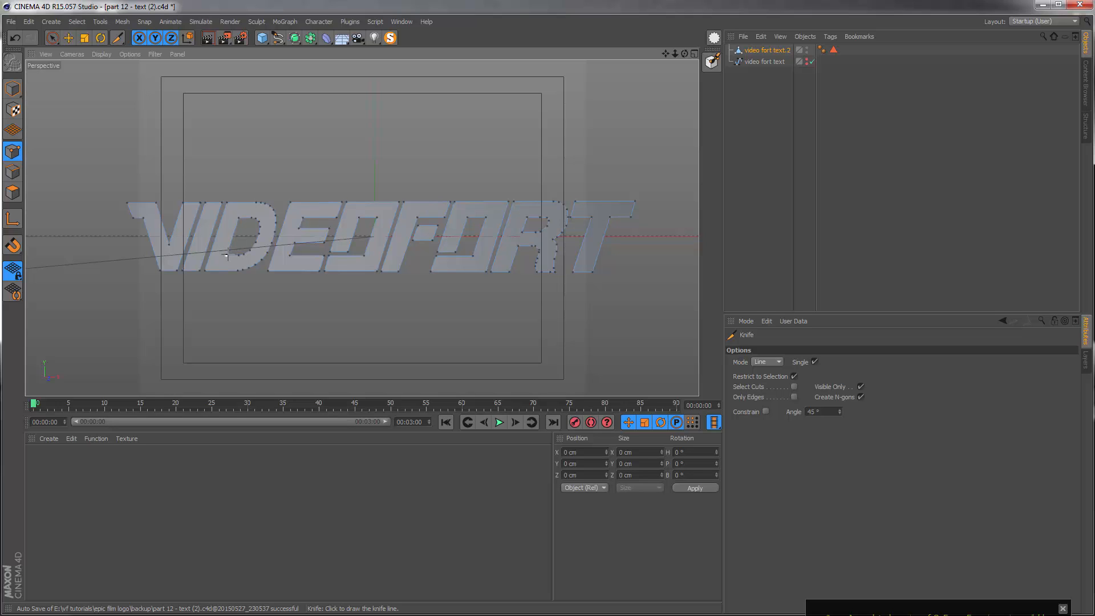
{"action": "mouse_move", "coordinate": [255, 221]}
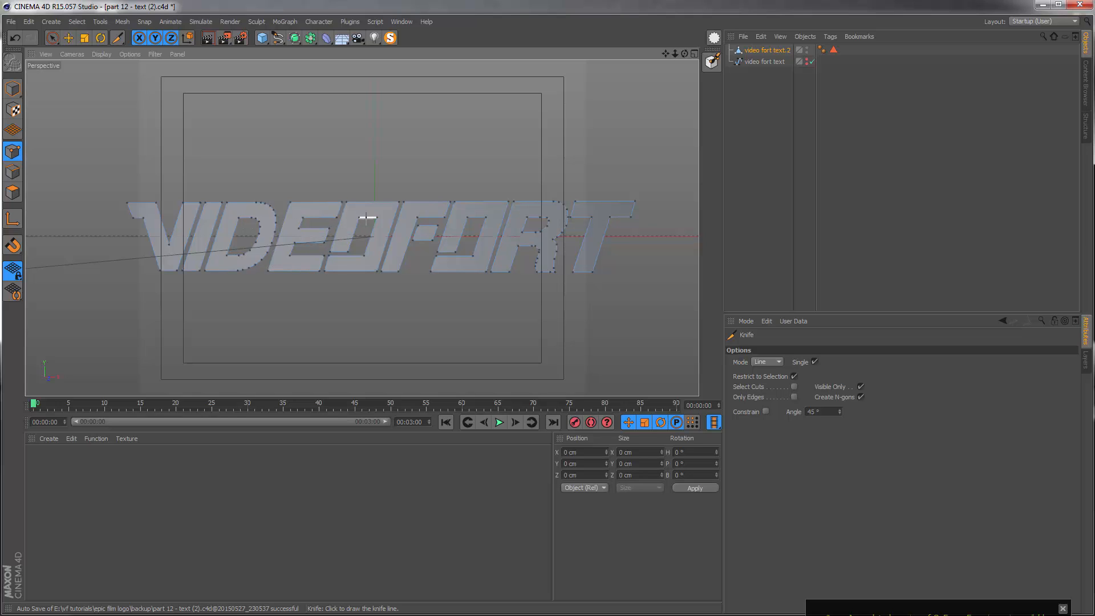
{"action": "mouse_move", "coordinate": [376, 217]}
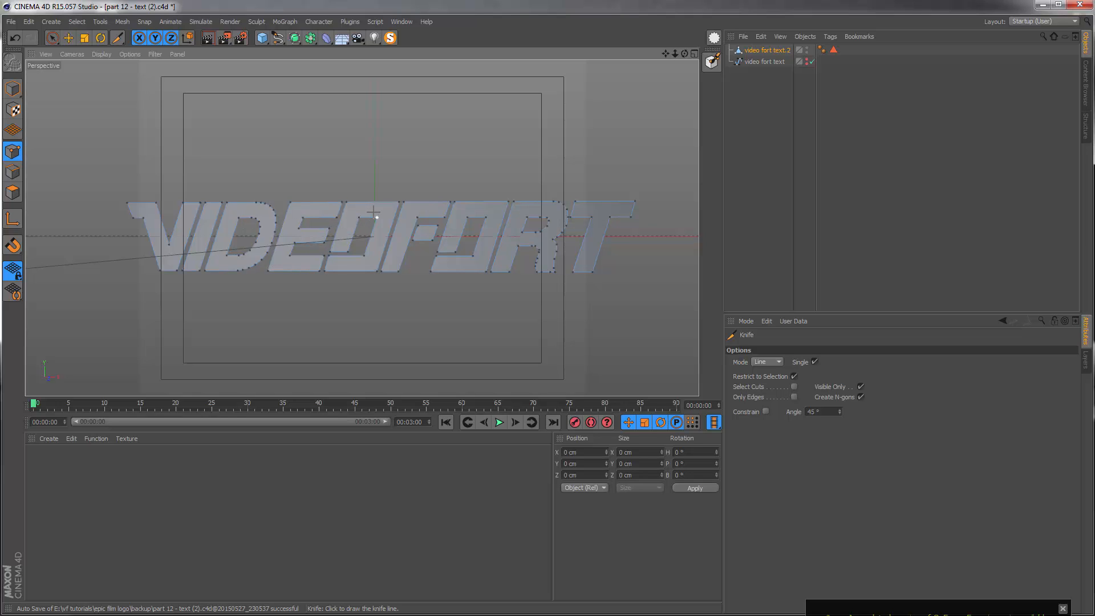
{"action": "mouse_move", "coordinate": [112, 264]}
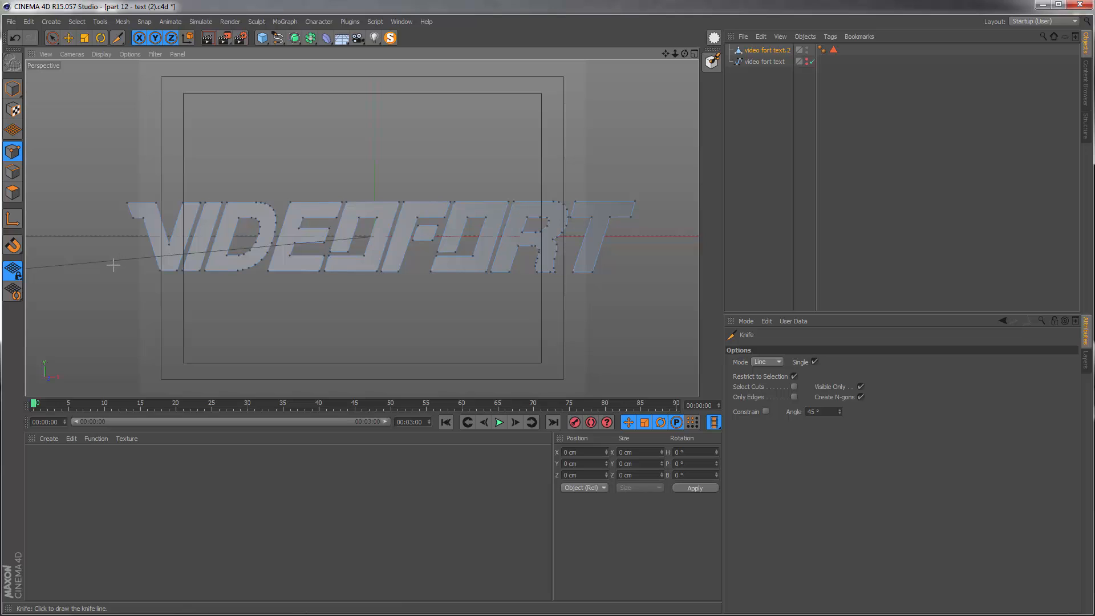
{"action": "mouse_move", "coordinate": [153, 289]}
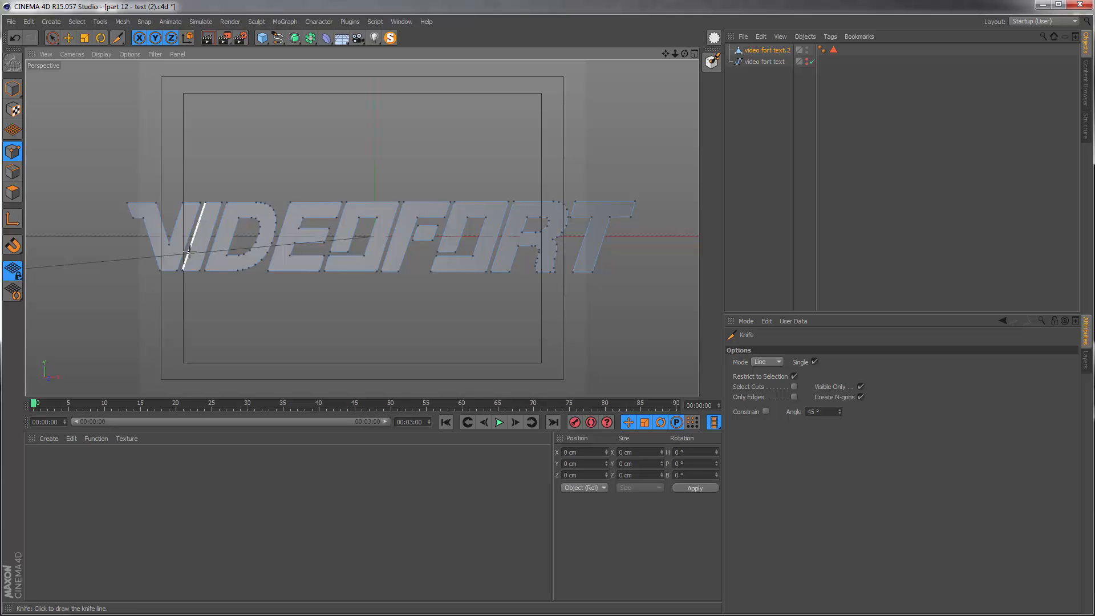
Step: Bring up the mesh tools menu in the viewport after cutting across the V
{"action": "right_click", "coordinate": [189, 249]}
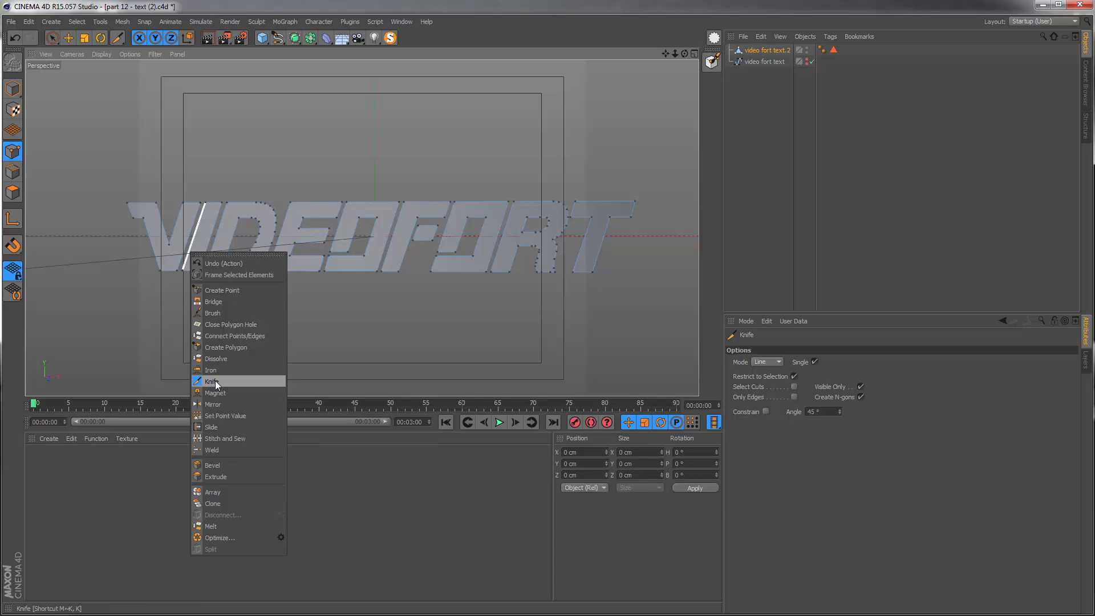
Step: Return to the Knife tool to keep cutting the V, I, D and E
{"action": "left_click", "coordinate": [212, 382]}
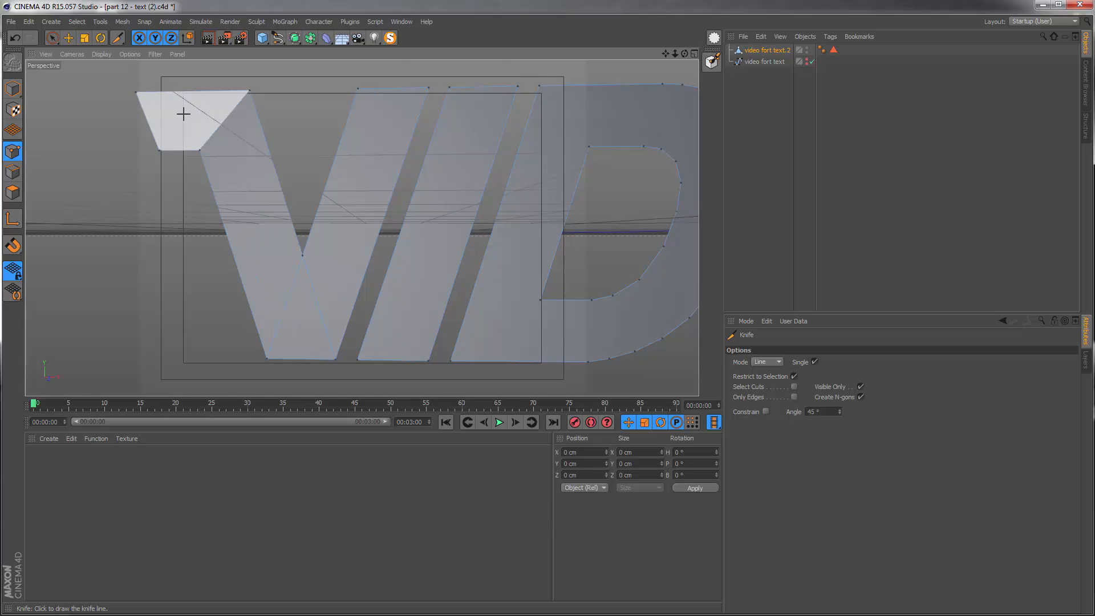
{"action": "mouse_move", "coordinate": [299, 315]}
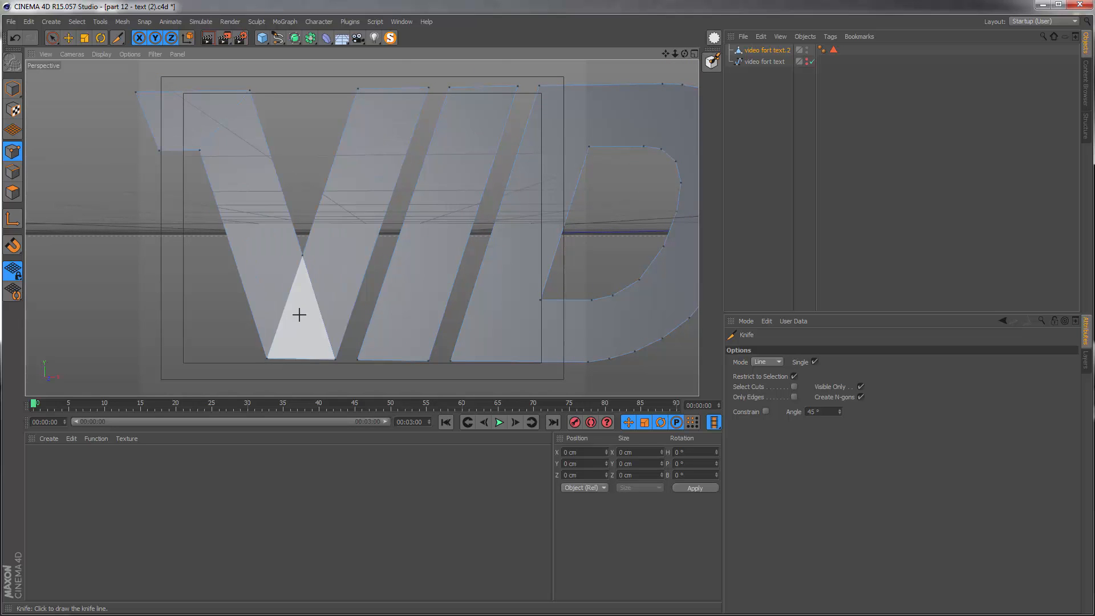
{"action": "mouse_move", "coordinate": [296, 317]}
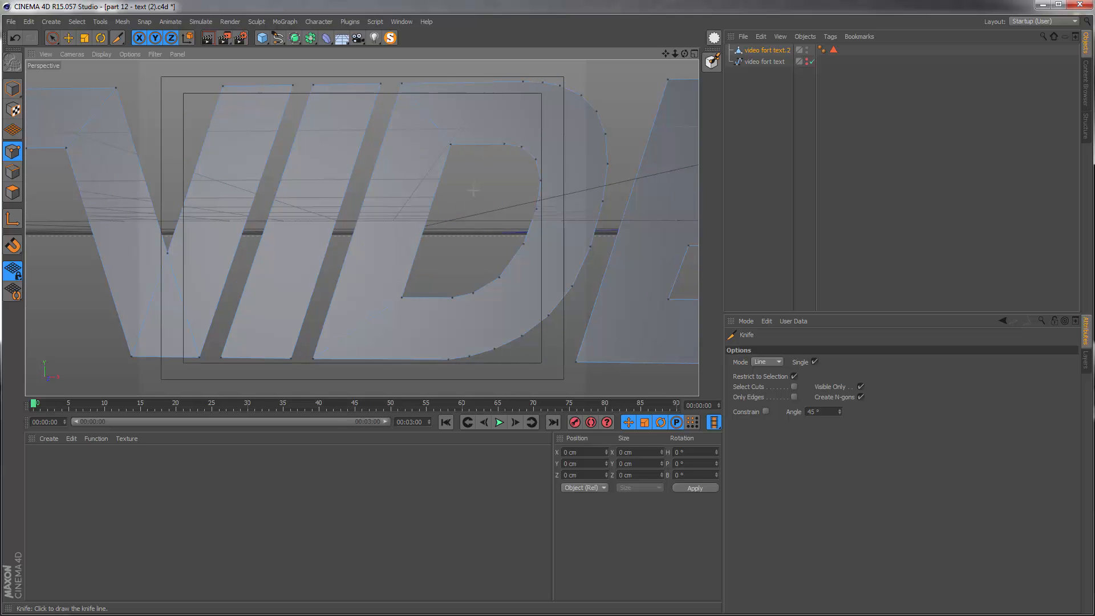
{"action": "mouse_move", "coordinate": [519, 183]}
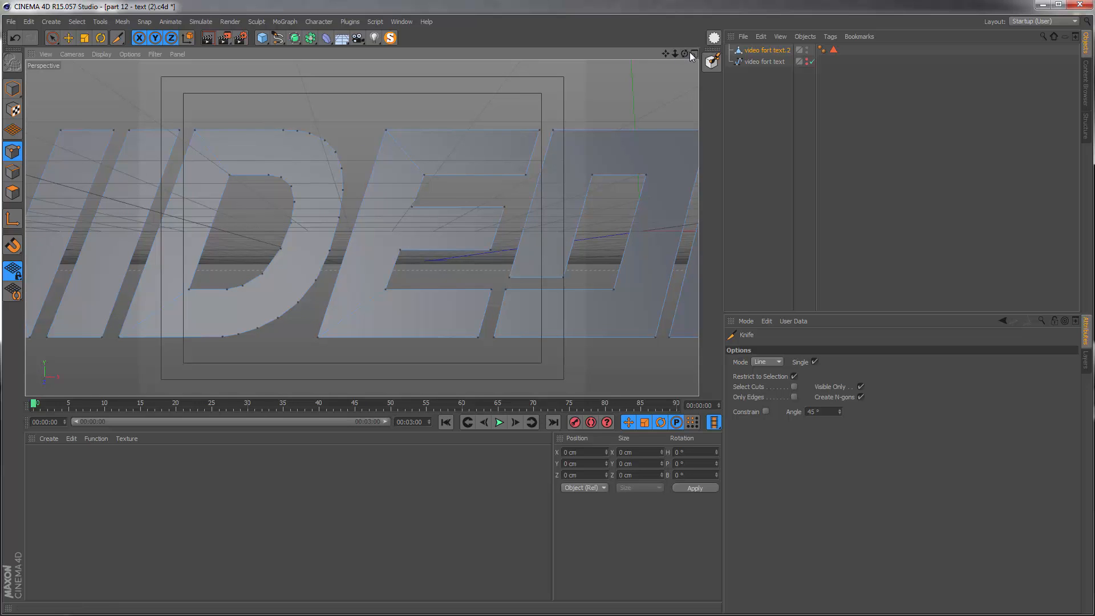
{"action": "left_click", "coordinate": [691, 53]}
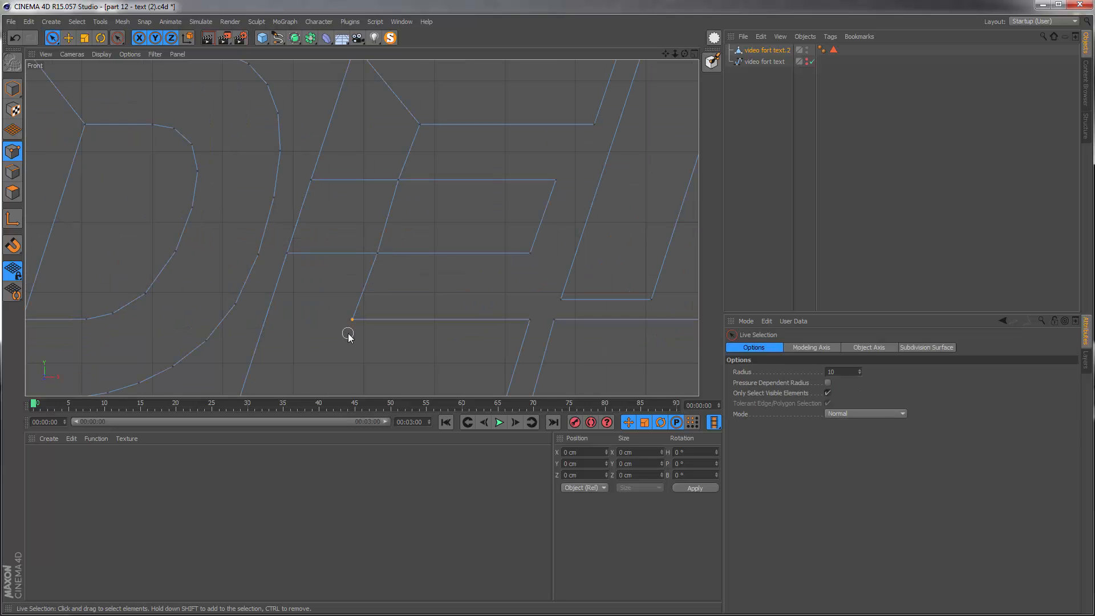
{"action": "mouse_move", "coordinate": [373, 297]}
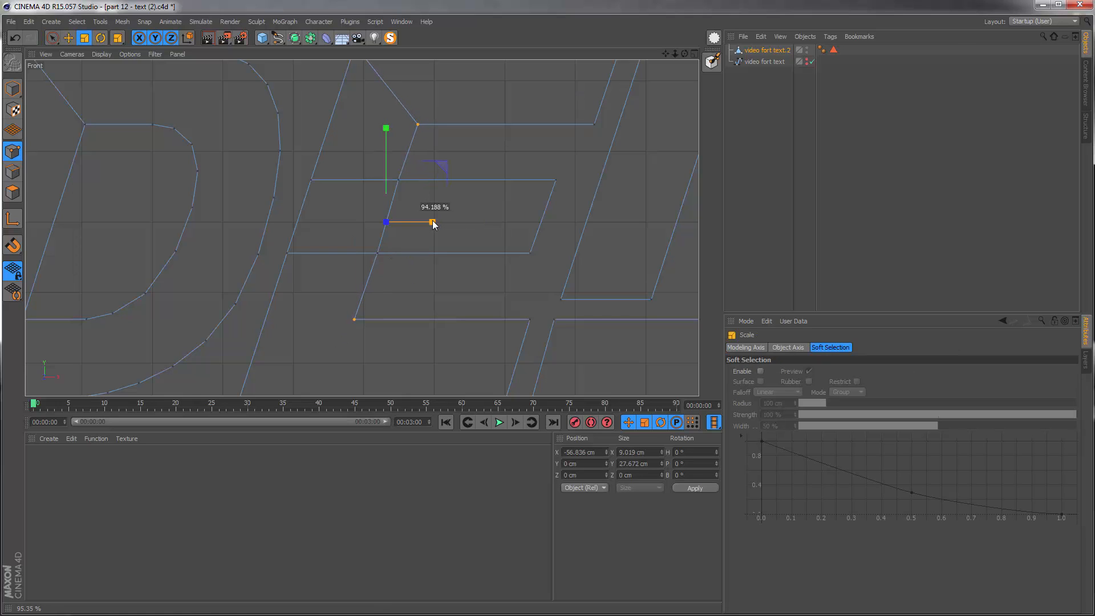
Step: Squash the E's selected points horizontally with the Scale tool until aligned
{"action": "left_click_drag", "start_coordinate": [431, 222], "coordinate": [429, 223]}
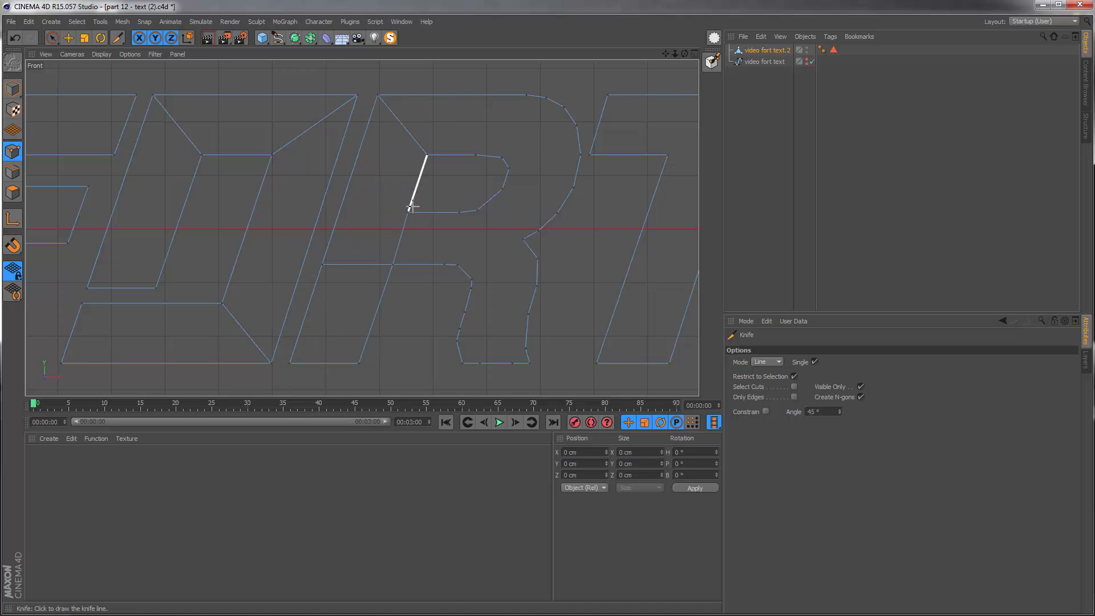
{"action": "mouse_move", "coordinate": [549, 205]}
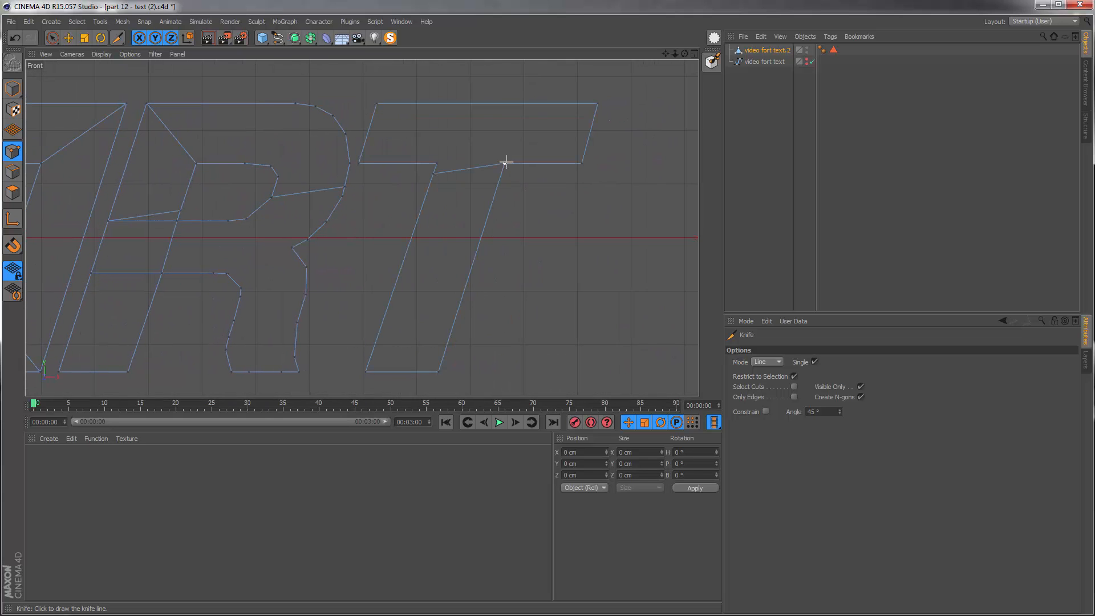
Step: Cut a knife line across the top of the T's crossbar
{"action": "left_click", "coordinate": [438, 164]}
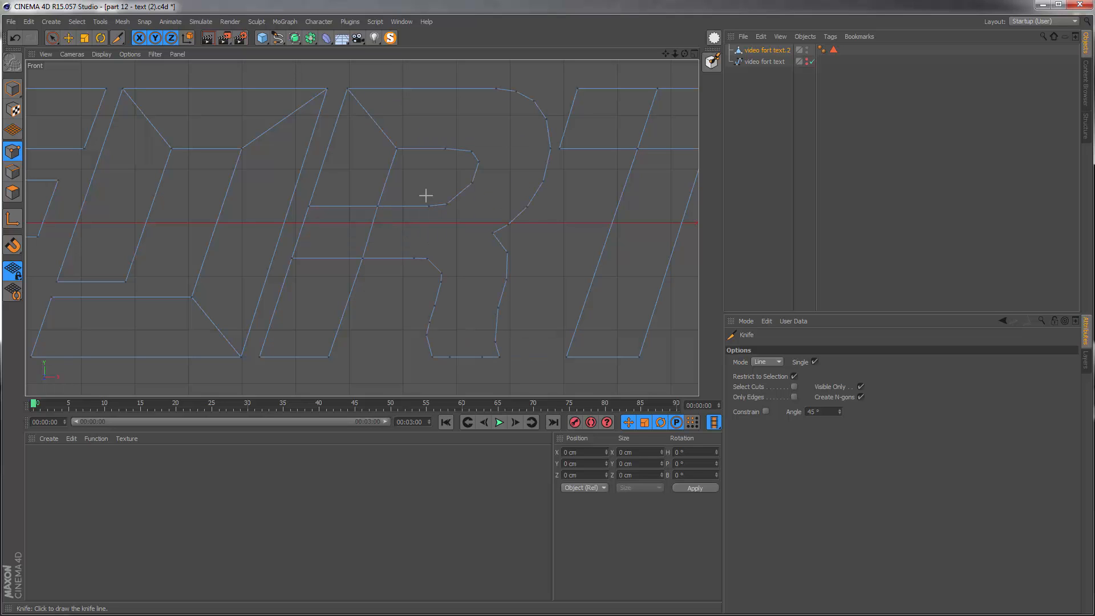
{"action": "mouse_move", "coordinate": [487, 151]}
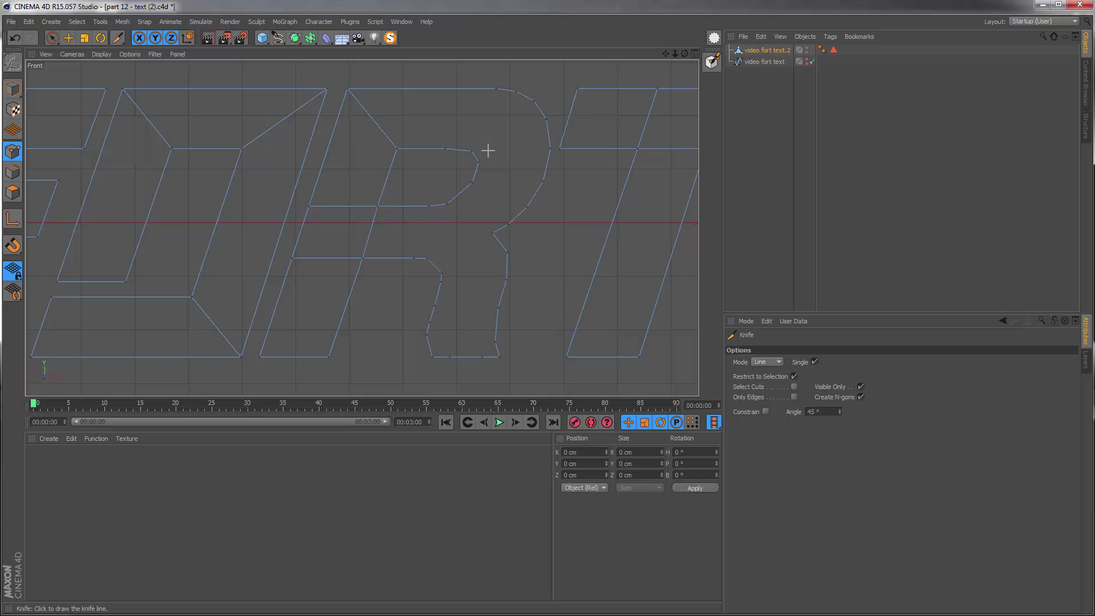
{"action": "mouse_move", "coordinate": [538, 190]}
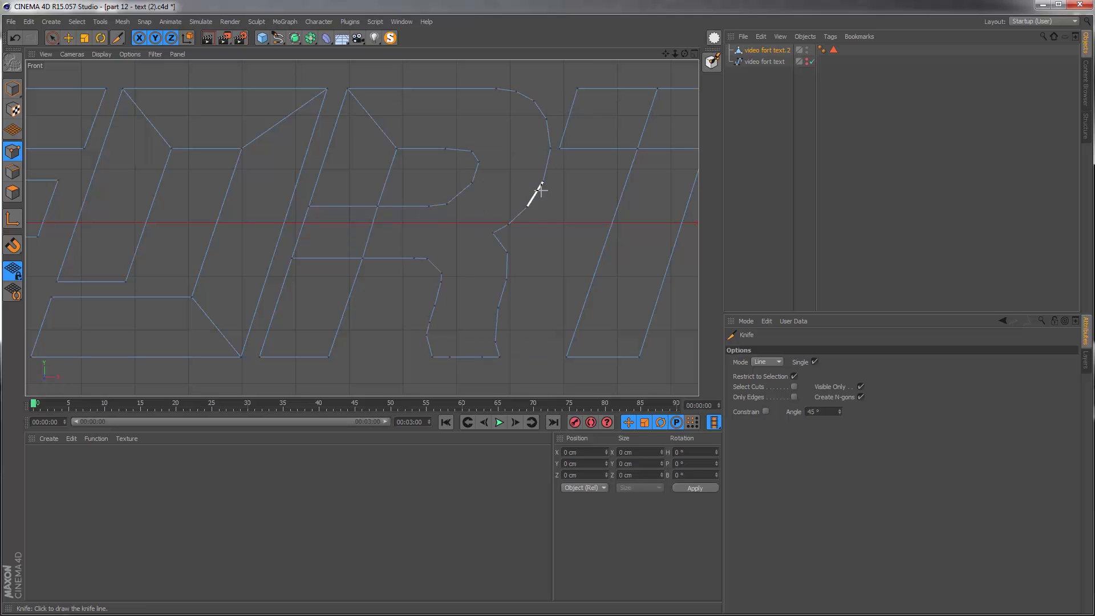
{"action": "mouse_move", "coordinate": [457, 153]}
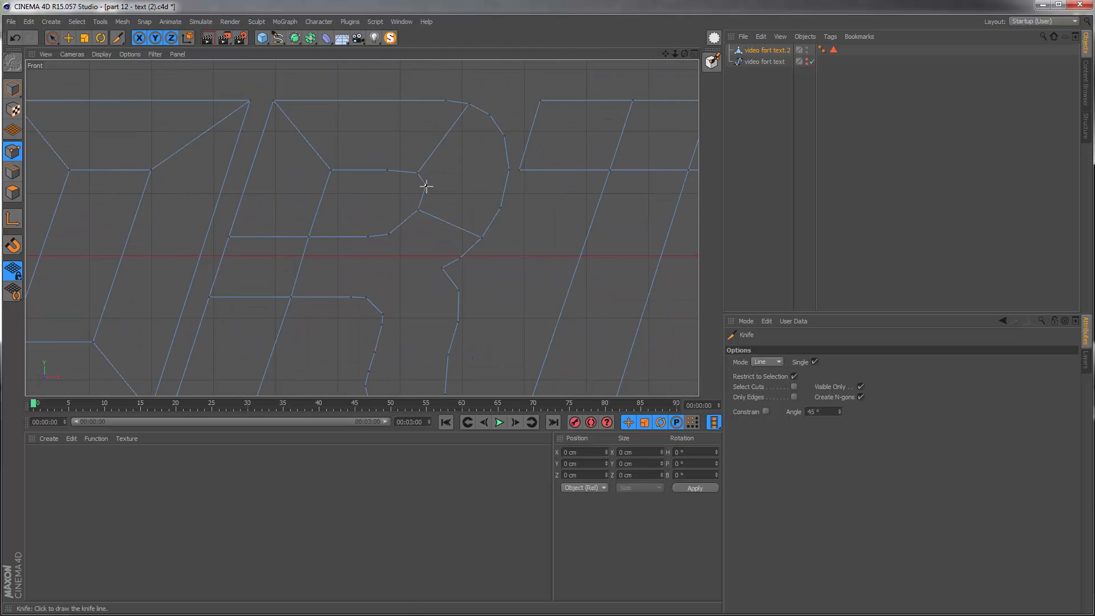
Step: Slice another knife cut across the inner curve of the R's bowl
{"action": "left_click", "coordinate": [427, 186]}
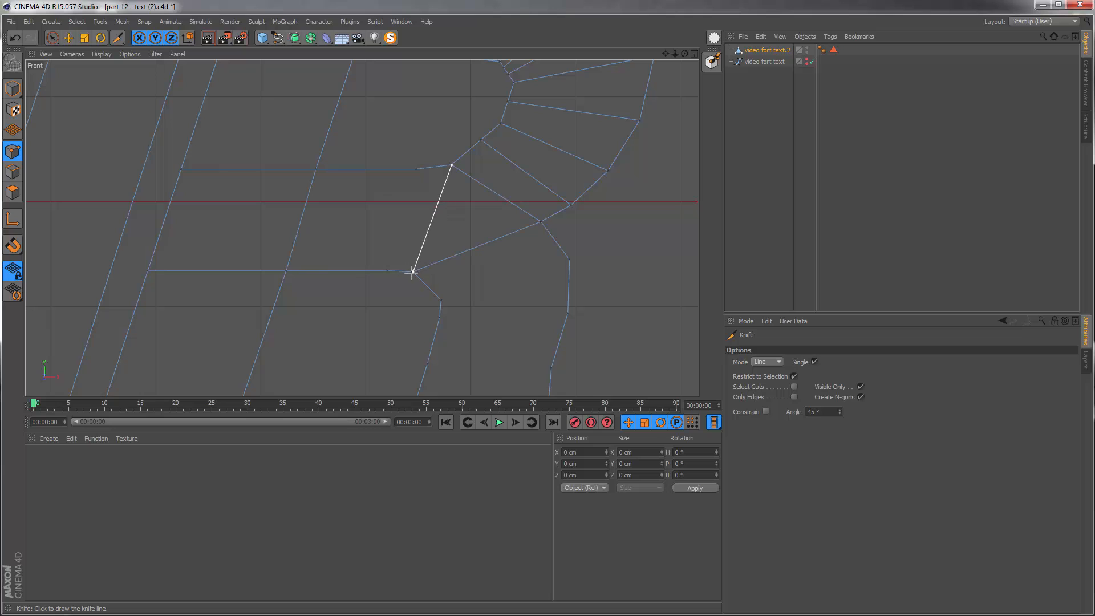
{"action": "mouse_move", "coordinate": [389, 272]}
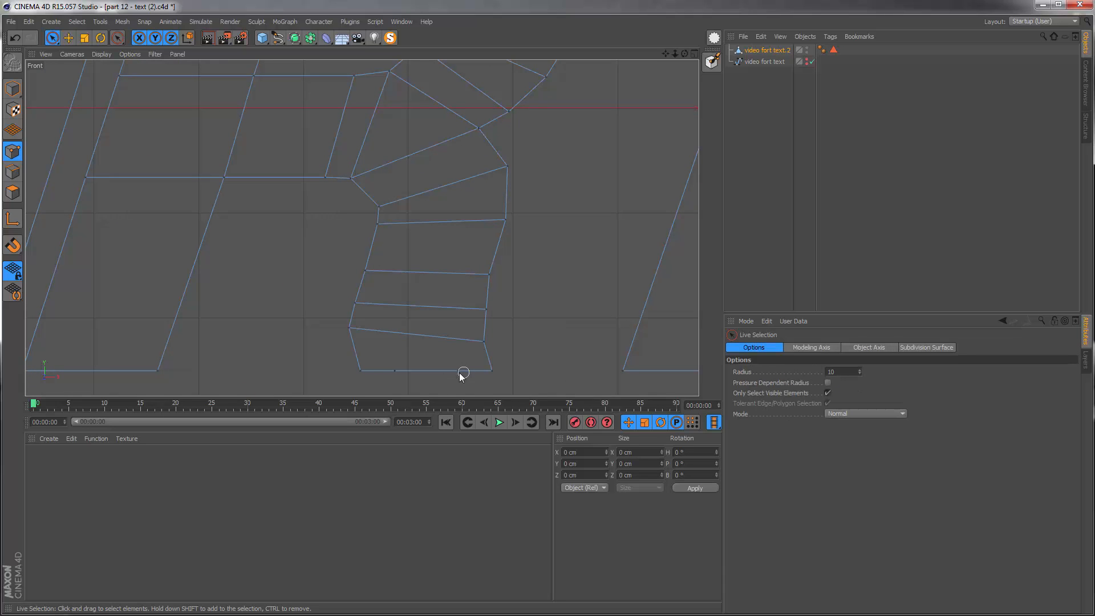
{"action": "mouse_move", "coordinate": [479, 362]}
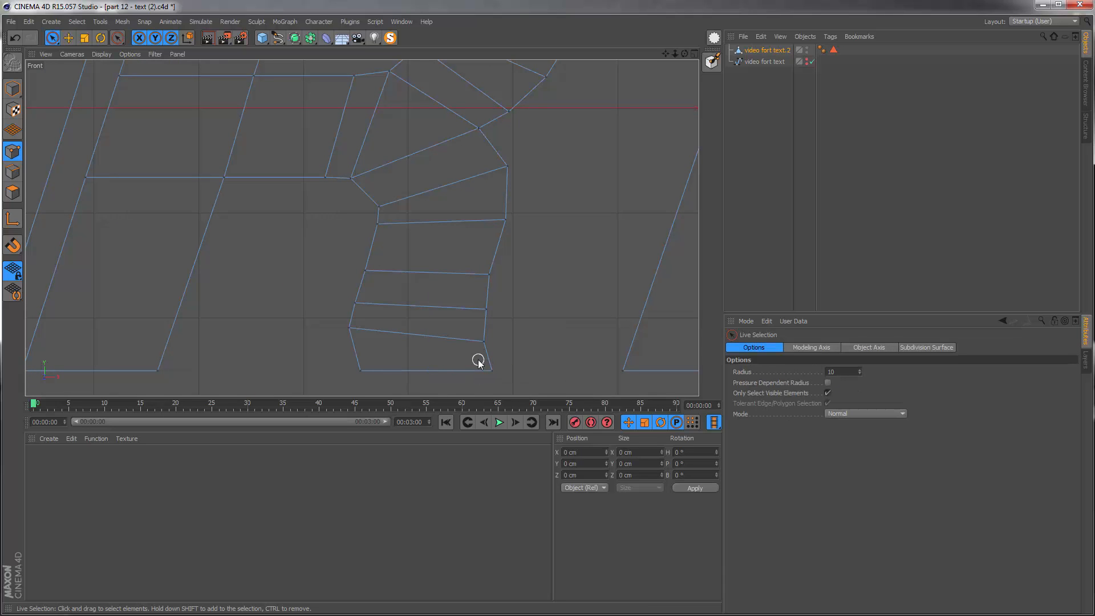
{"action": "mouse_move", "coordinate": [563, 376]}
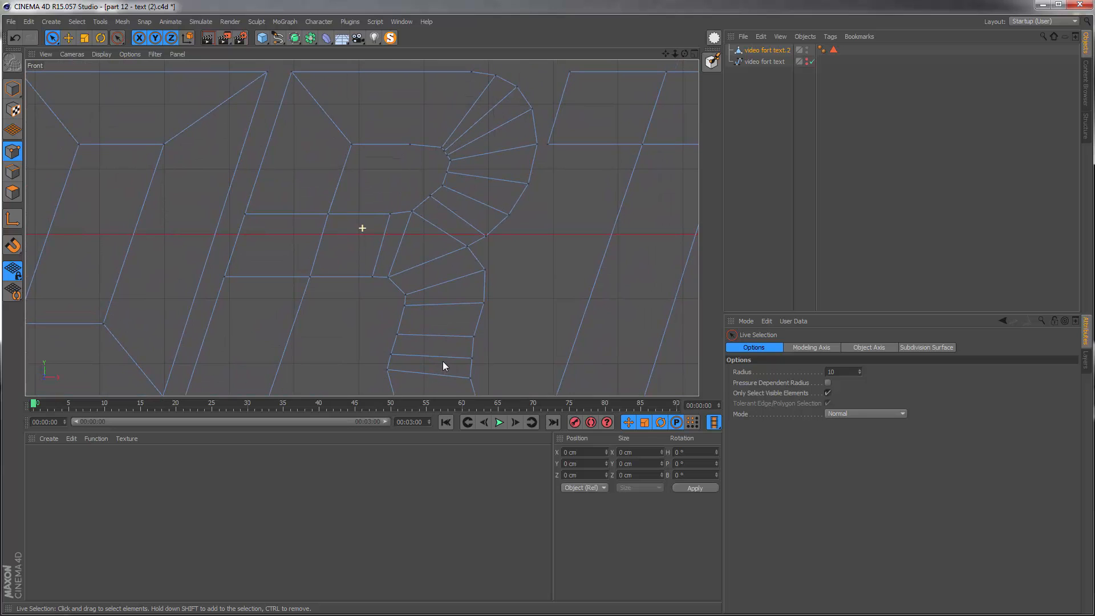
Step: Select video fort text.2 in the Object Manager to show its basic properties
{"action": "left_click", "coordinate": [767, 49]}
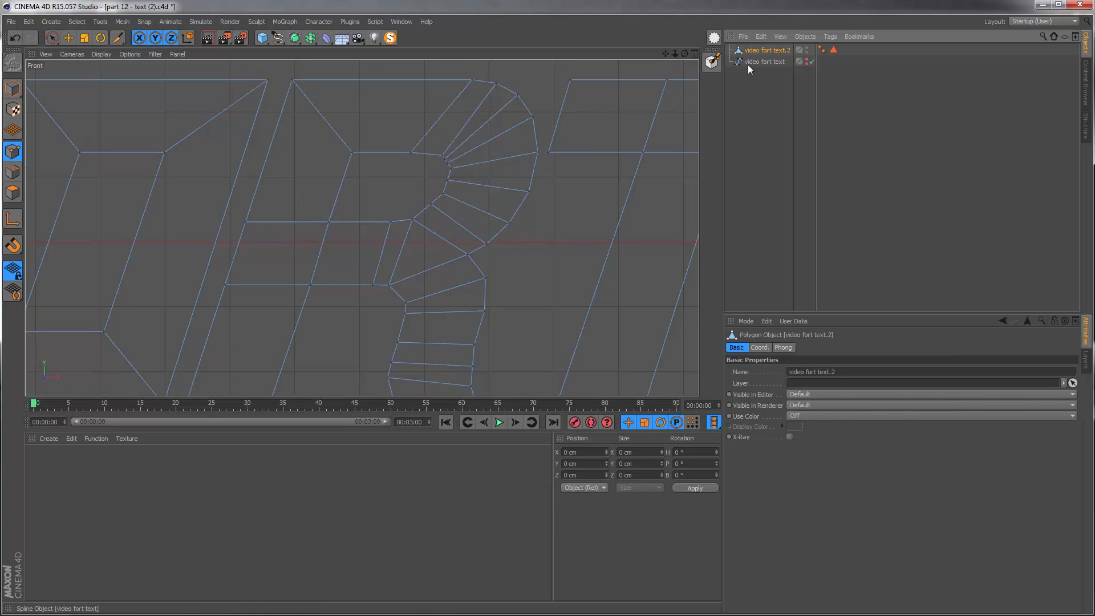
{"action": "mouse_move", "coordinate": [767, 65]}
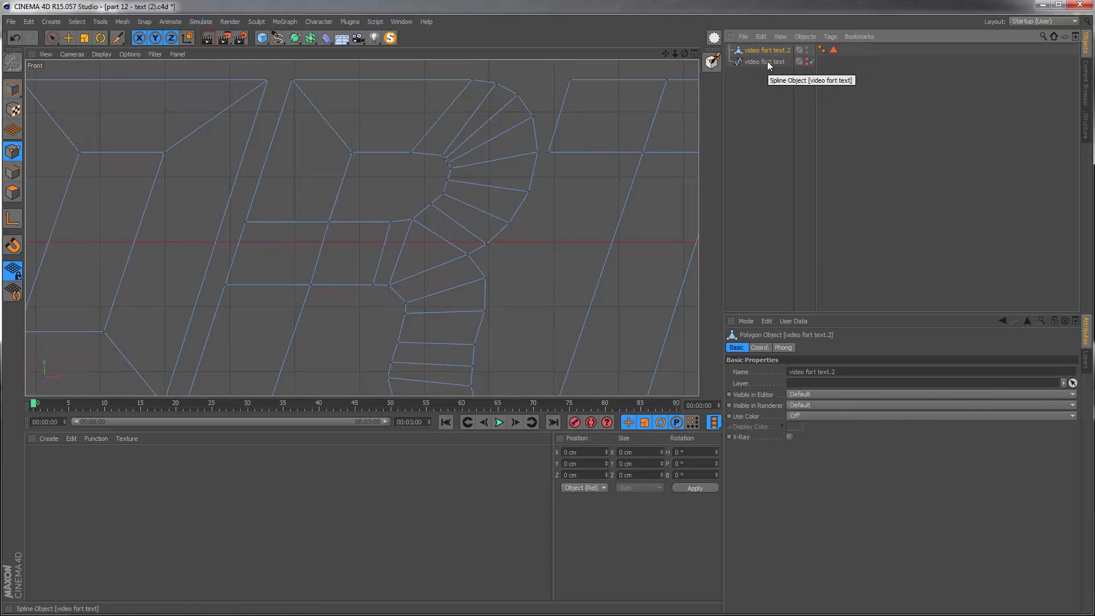
Step: Make the video fort text spline visible with a green display colour
{"action": "left_click", "coordinate": [765, 61]}
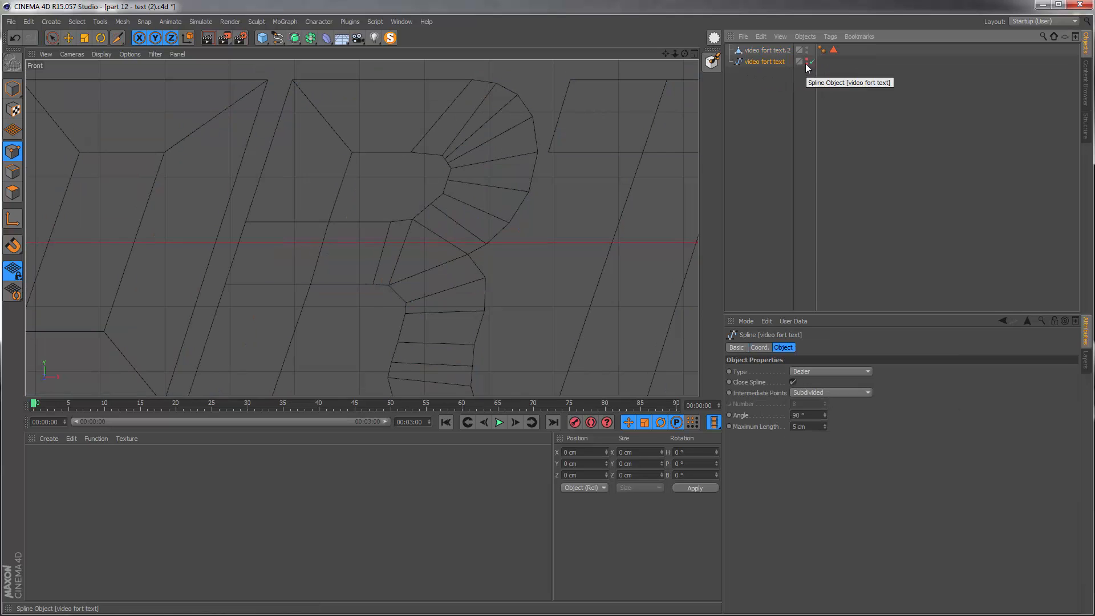
{"action": "left_click", "coordinate": [765, 61]}
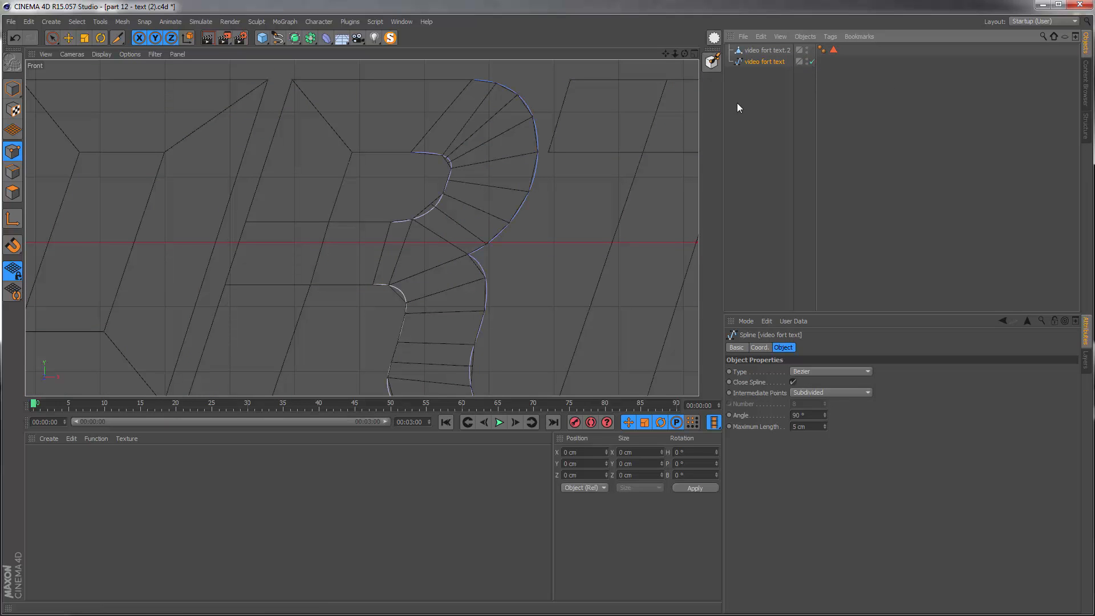
{"action": "left_click", "coordinate": [736, 348]}
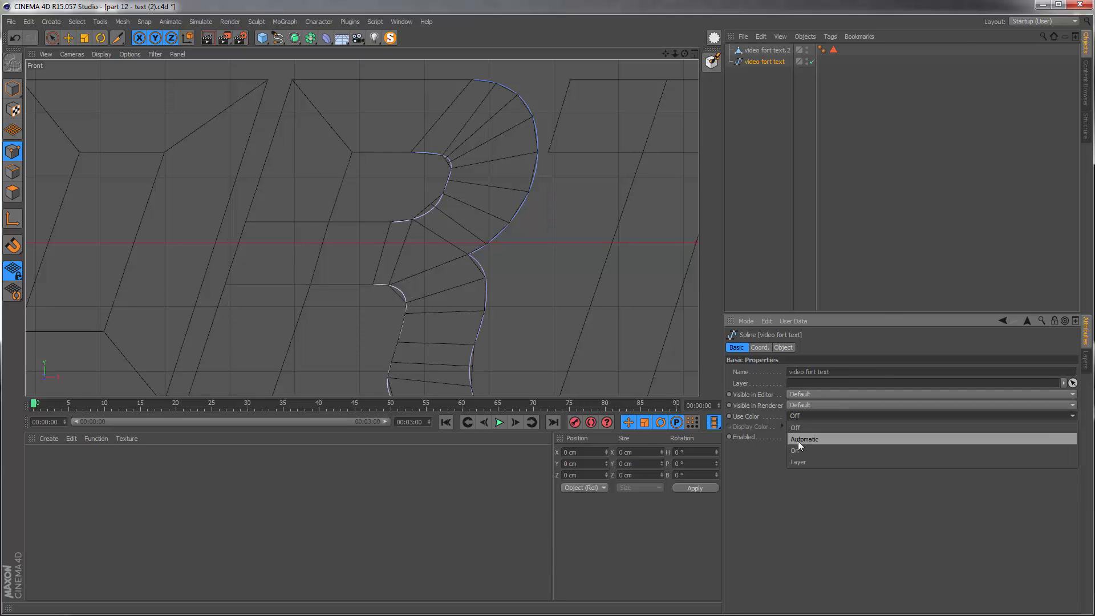
{"action": "left_click", "coordinate": [796, 427]}
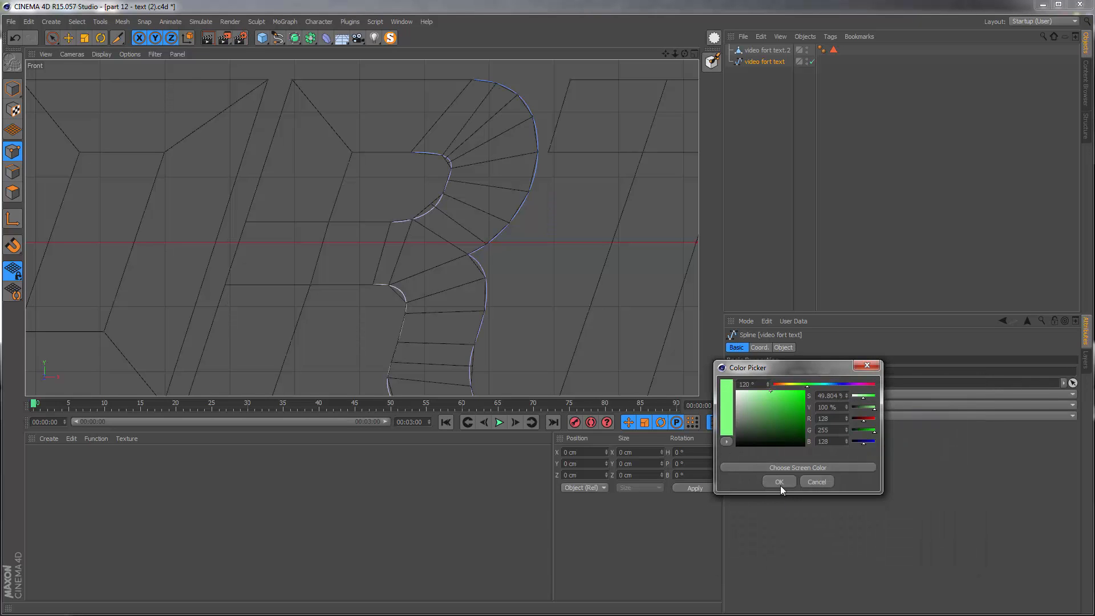
{"action": "left_click", "coordinate": [780, 481]}
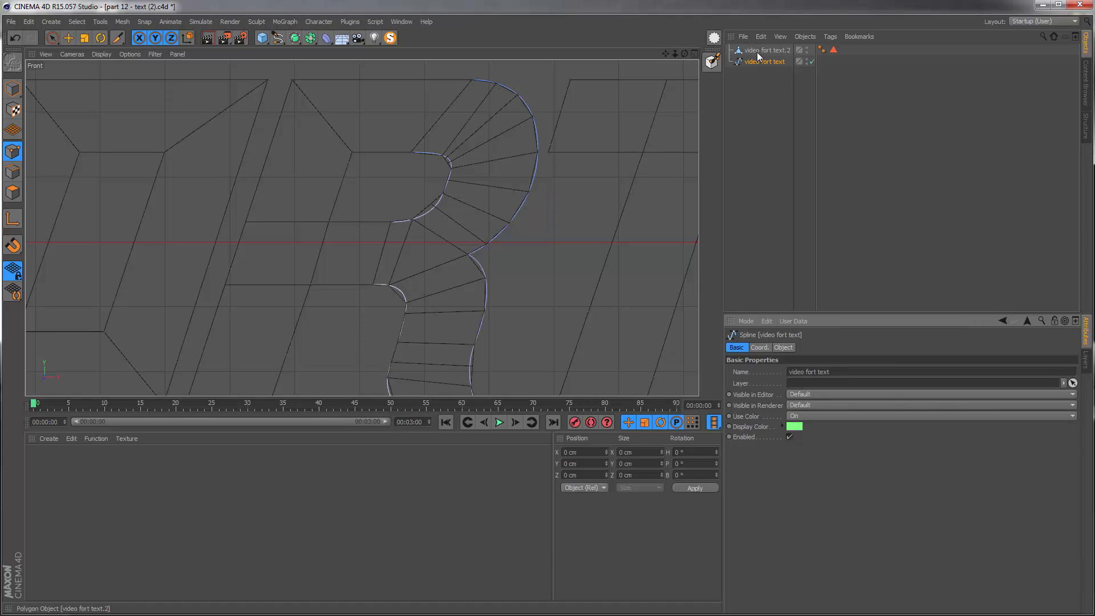
Step: Reselect the video fort text.2 polygon object
{"action": "left_click", "coordinate": [766, 49]}
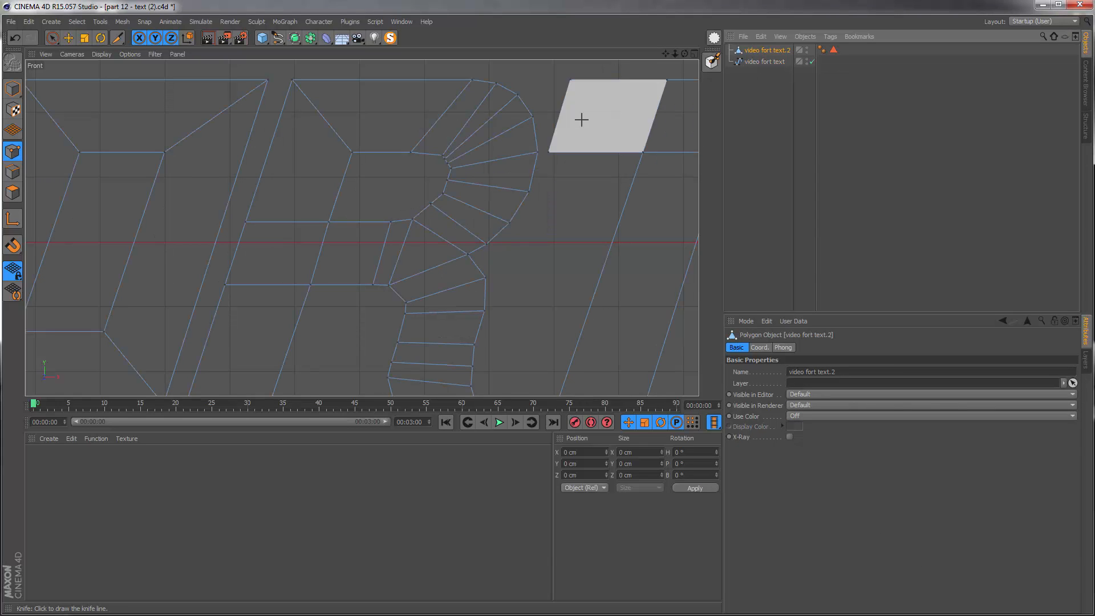
Step: Set the video fort text spline's Intermediate Points to Adaptive and enter a new Angle
{"action": "left_click", "coordinate": [766, 62]}
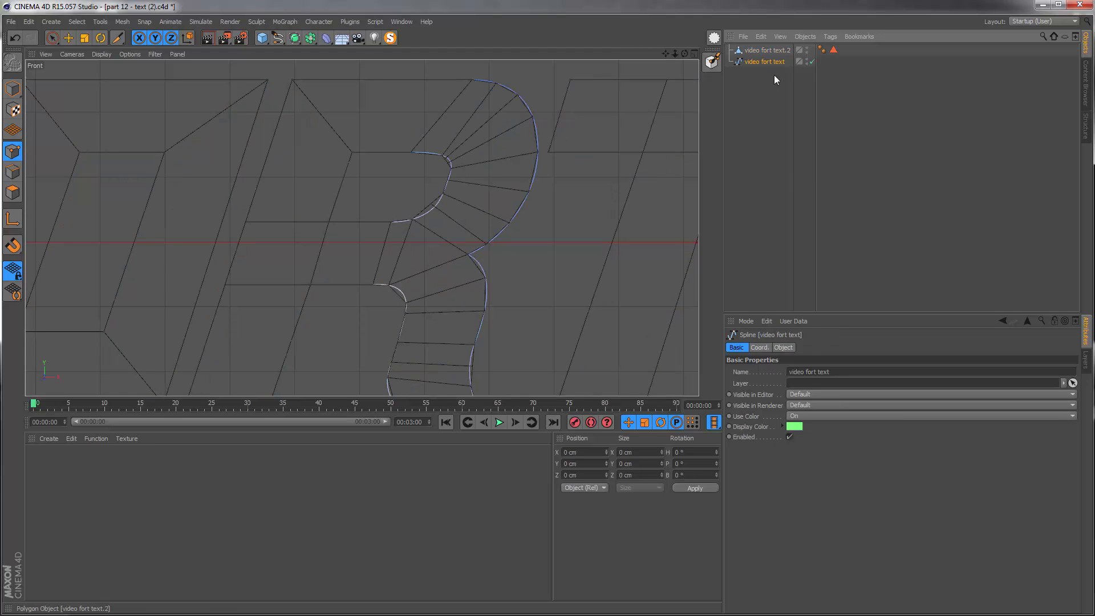
{"action": "left_click", "coordinate": [782, 348]}
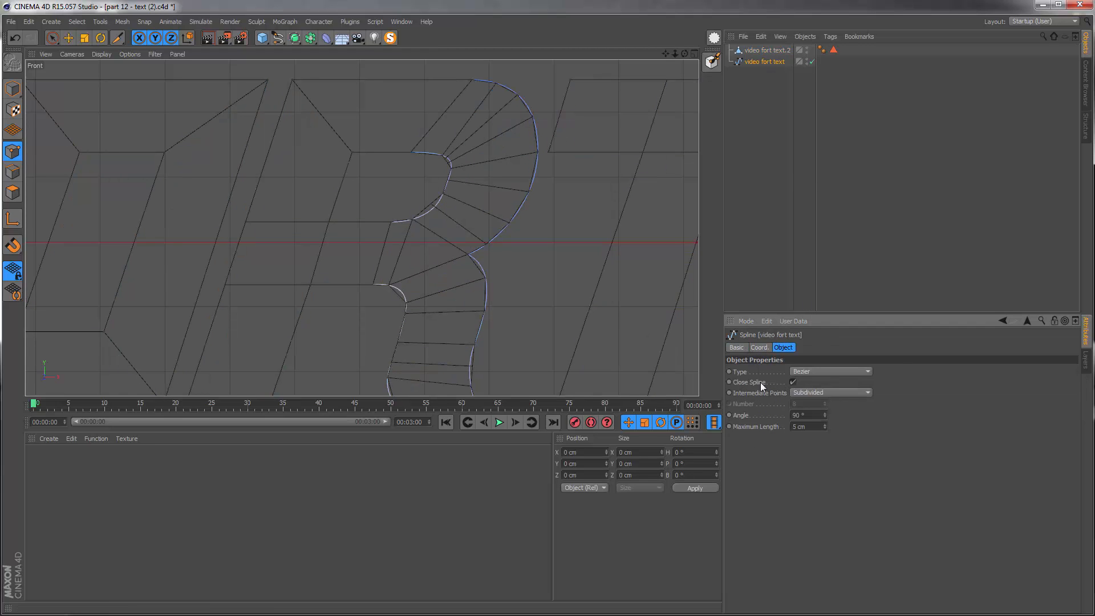
{"action": "left_click", "coordinate": [830, 392]}
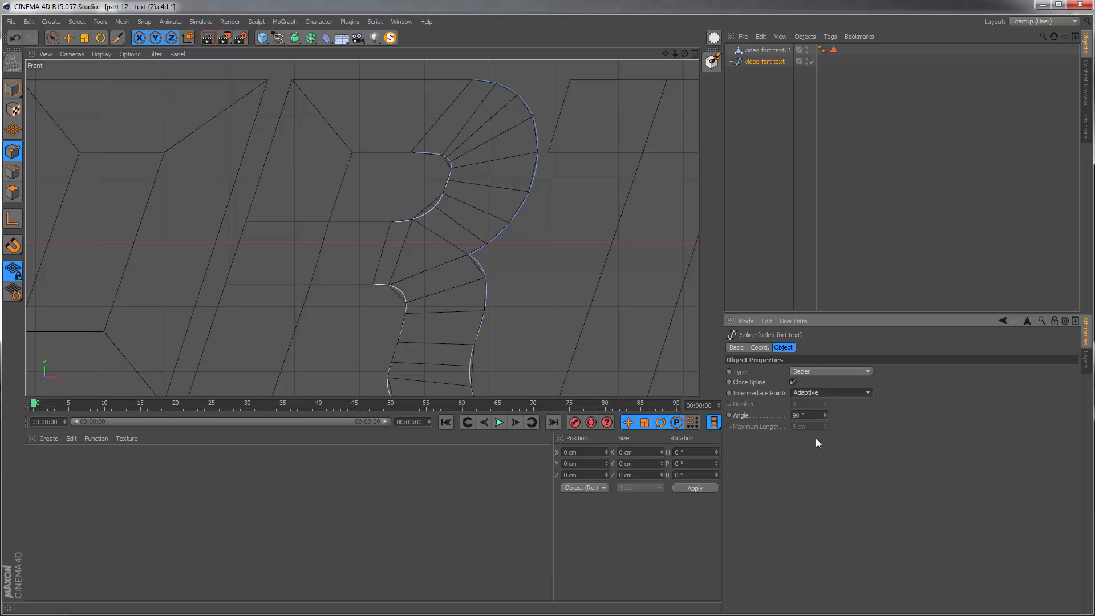
{"action": "triple_click", "coordinate": [803, 415]}
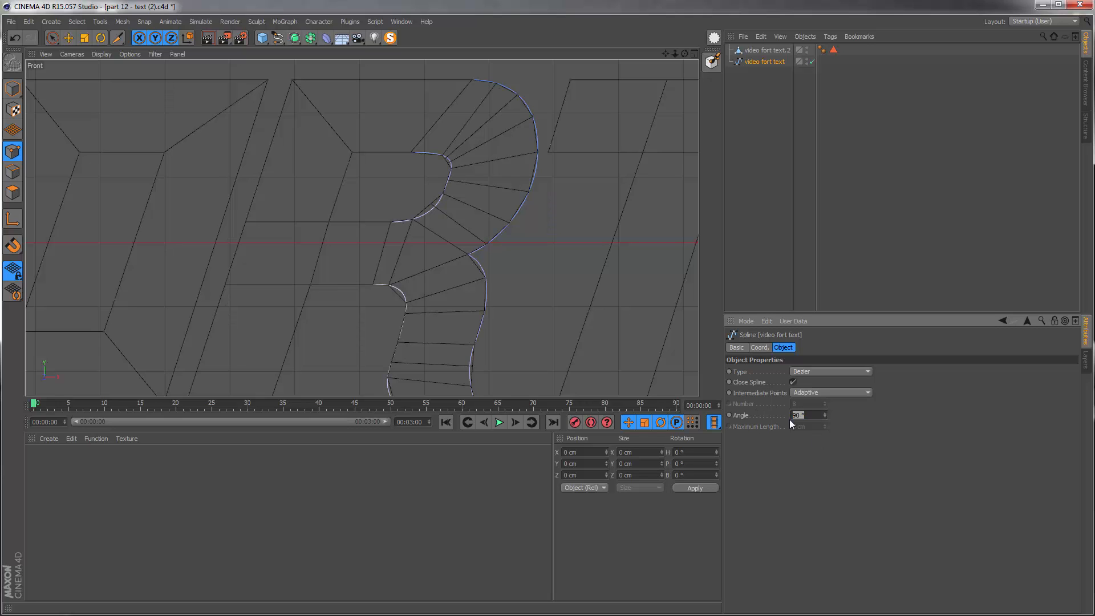
{"action": "left_click", "coordinate": [767, 49]}
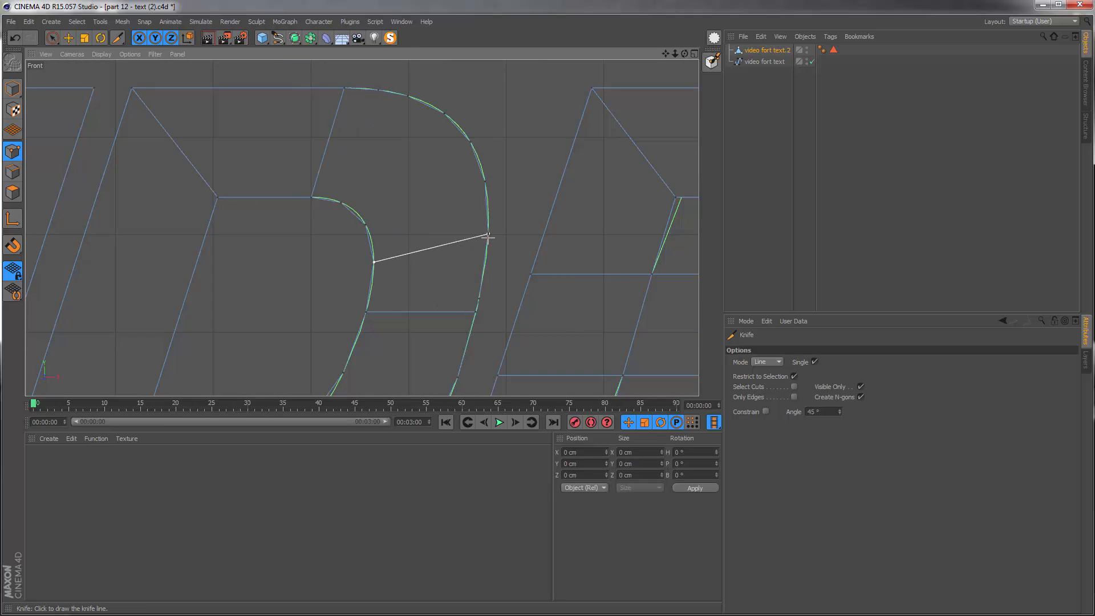
{"action": "mouse_move", "coordinate": [422, 297]}
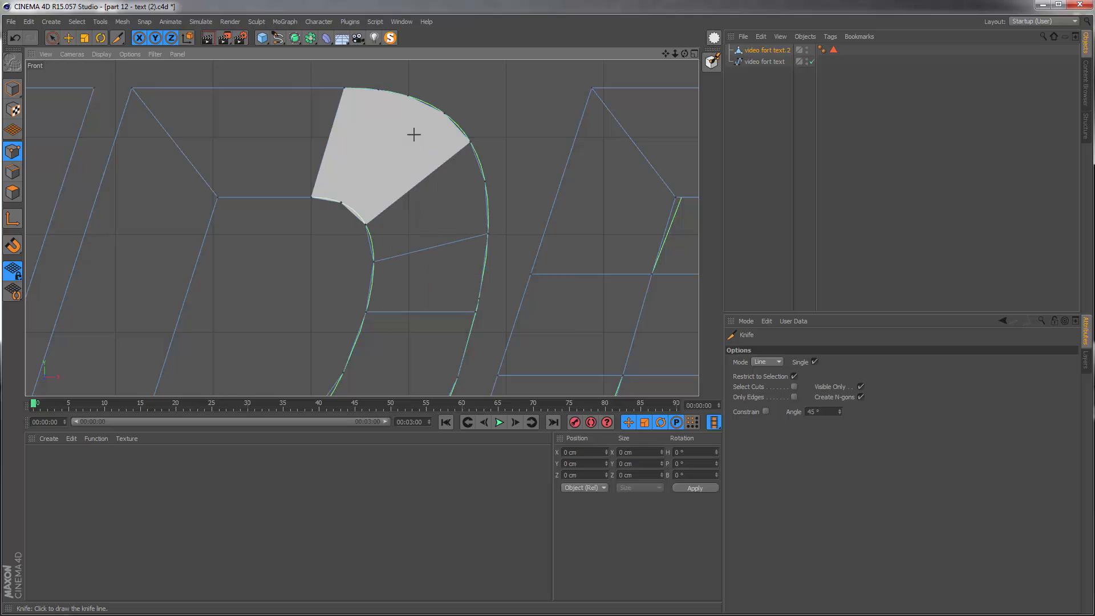
Step: Add another knife cut across the D's curve, snapping to the green spline
{"action": "left_click", "coordinate": [12, 271]}
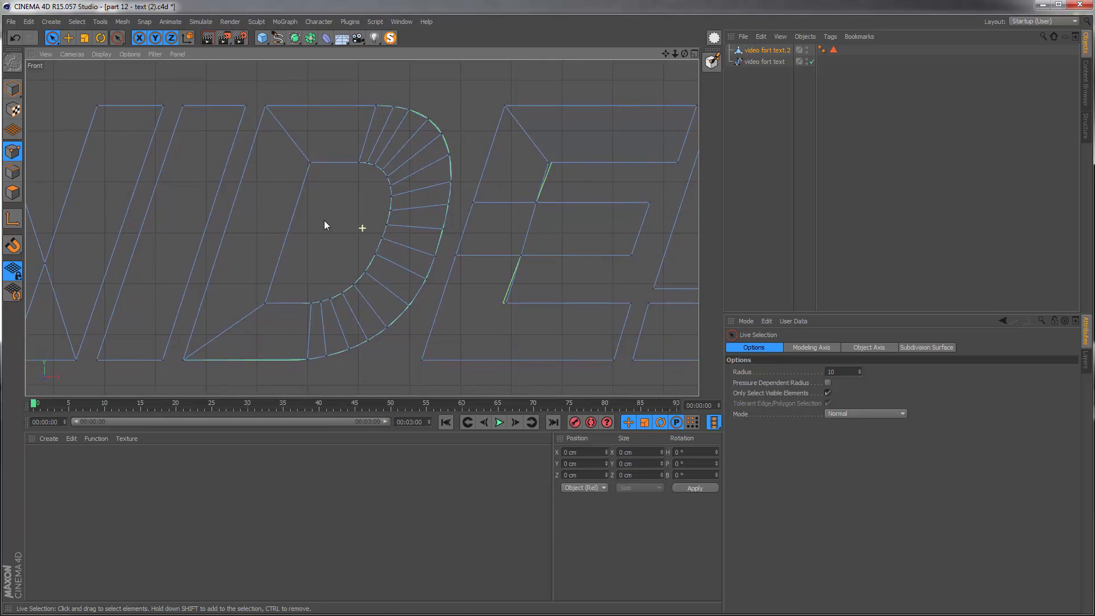
Step: Maximize the Perspective view and orbit around the cut VIDEOFORT text
{"action": "left_click", "coordinate": [692, 54]}
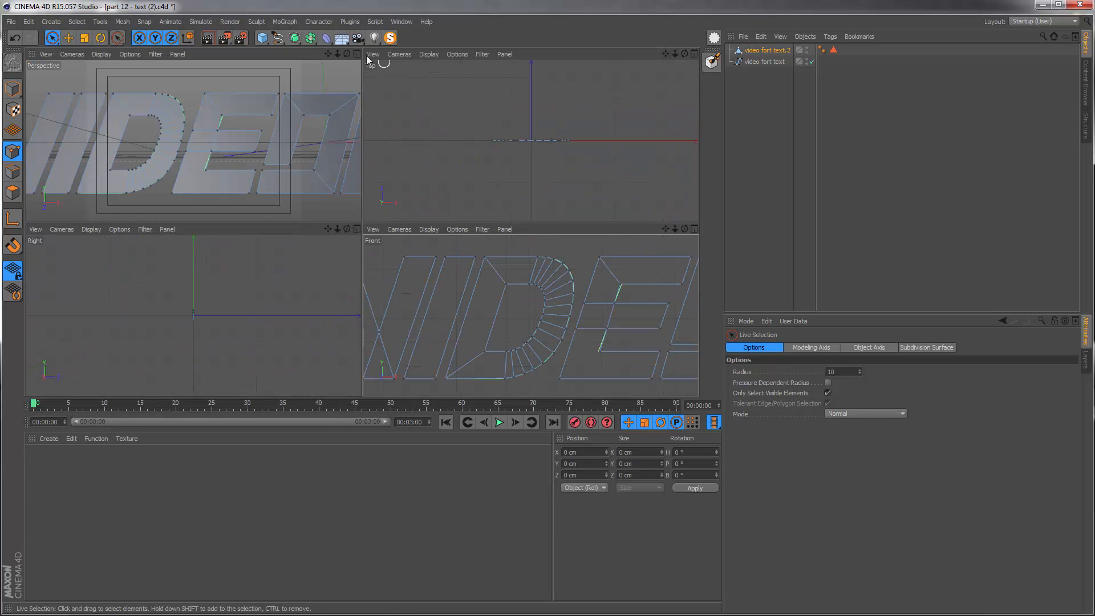
{"action": "left_click", "coordinate": [692, 54]}
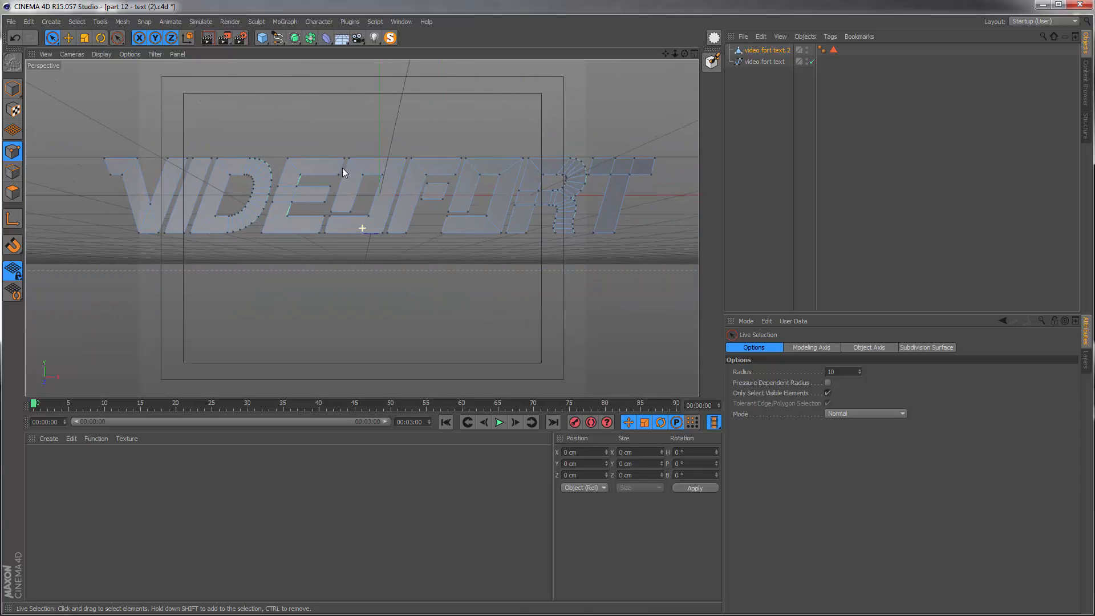
{"action": "left_click_drag", "start_coordinate": [343, 173], "coordinate": [389, 237]}
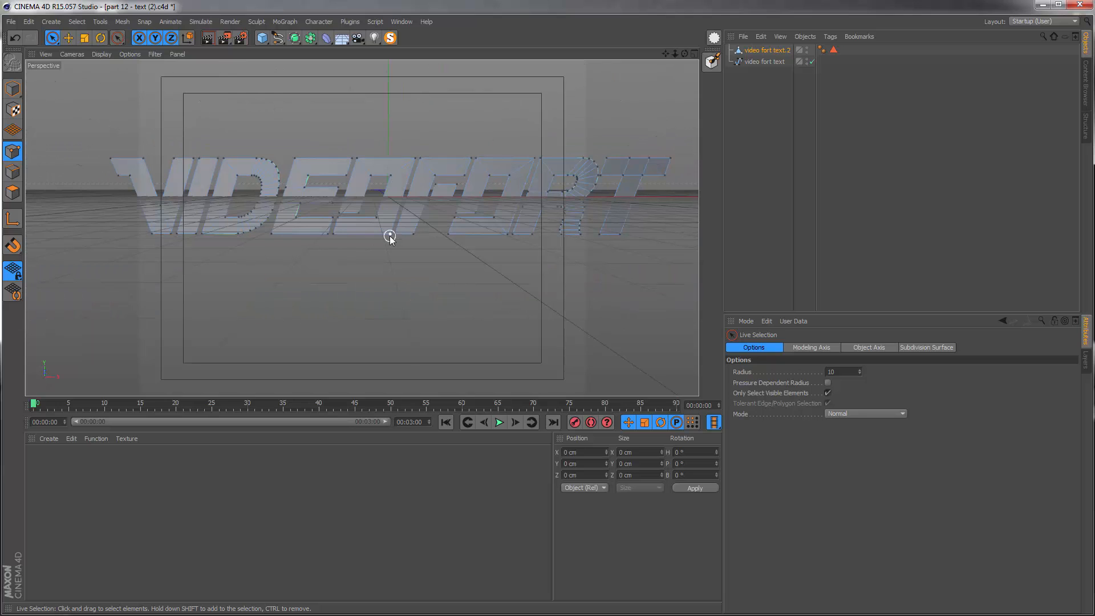